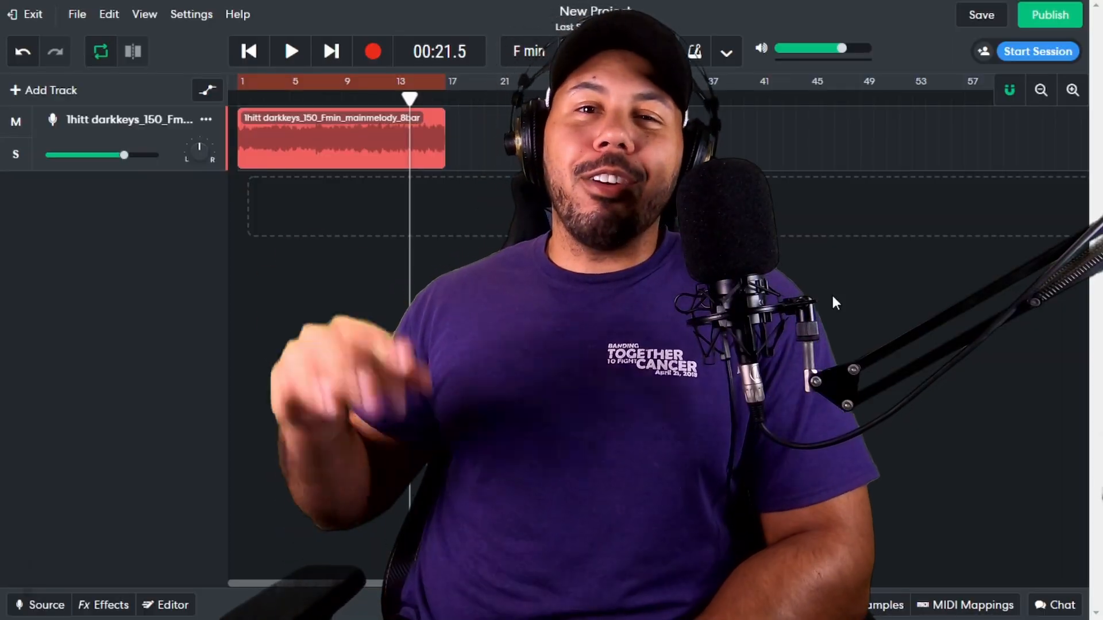
mouse_move(207, 477)
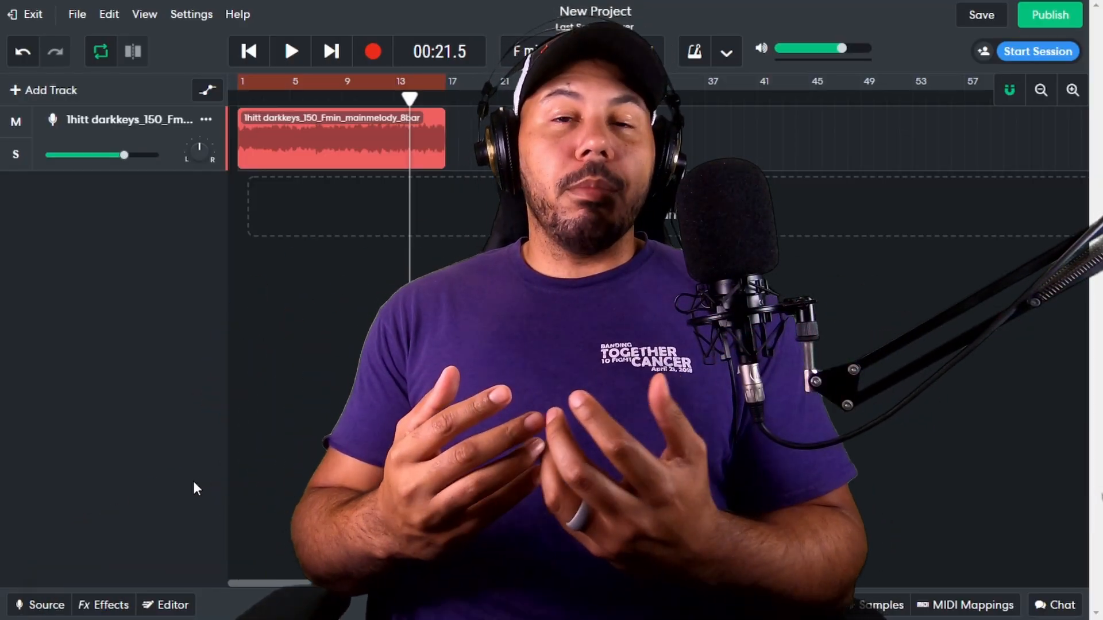
- Add a Sampler track below the darkkeys melody track
left_click(881, 605)
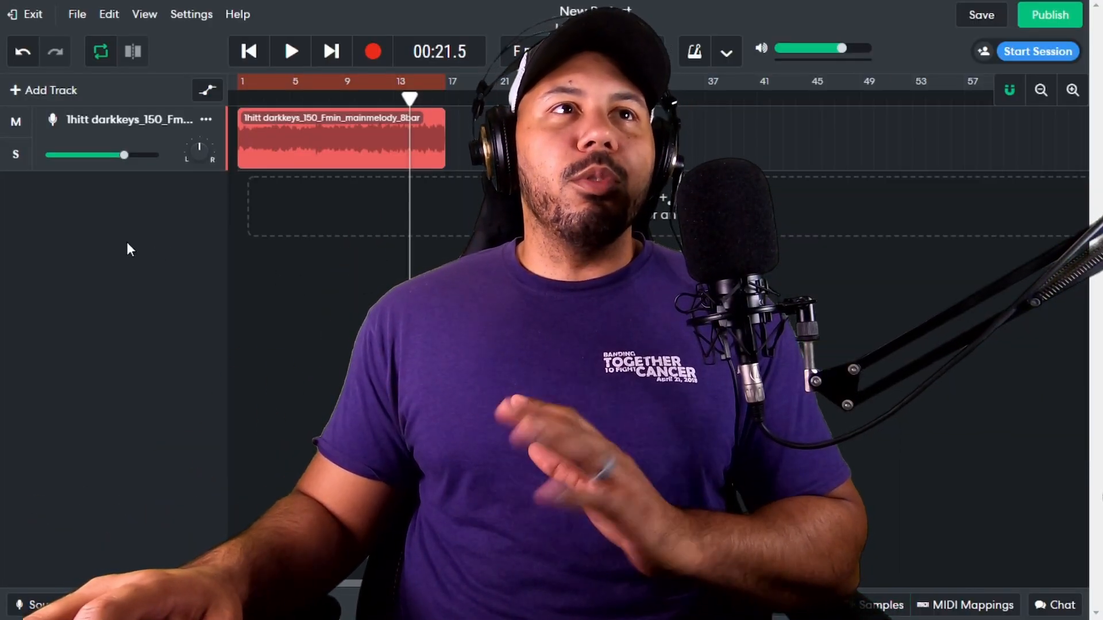
left_click(44, 90)
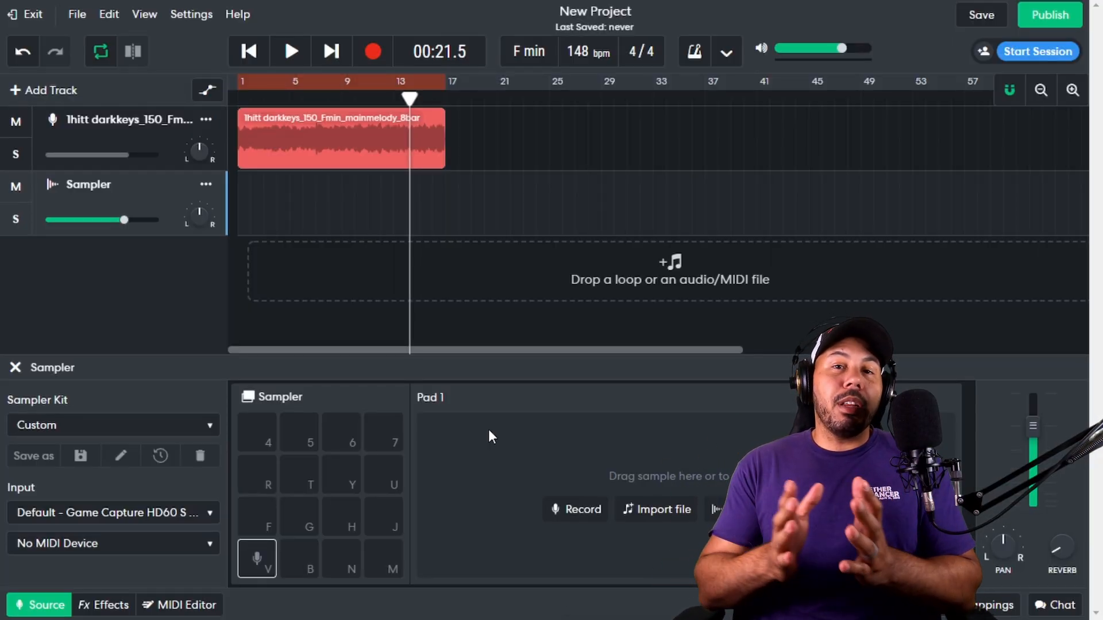
mouse_move(548, 456)
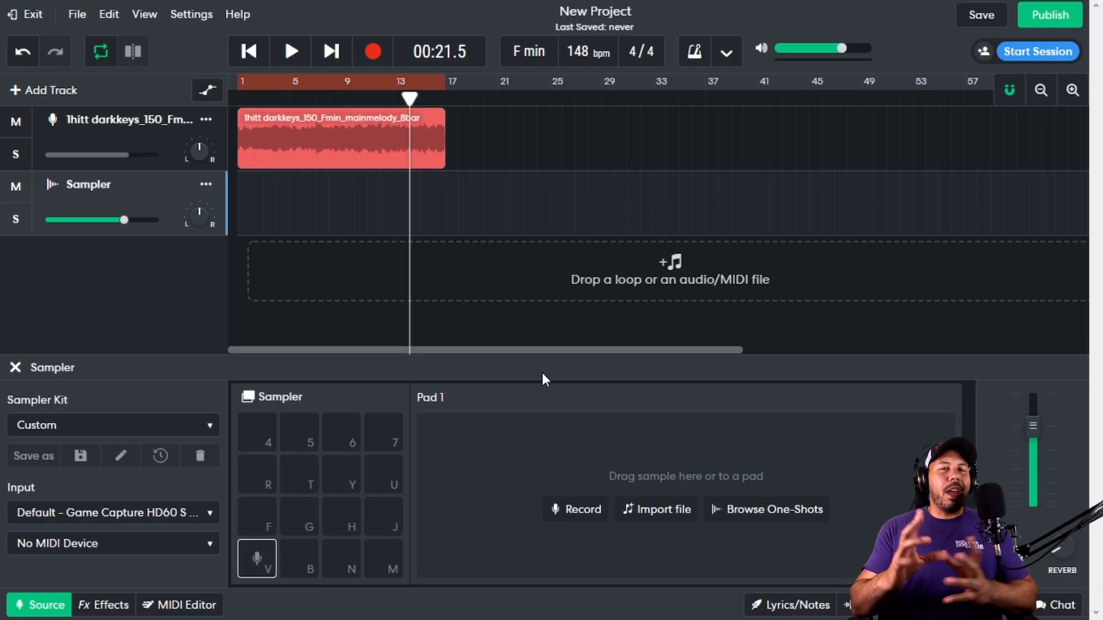
mouse_move(398, 523)
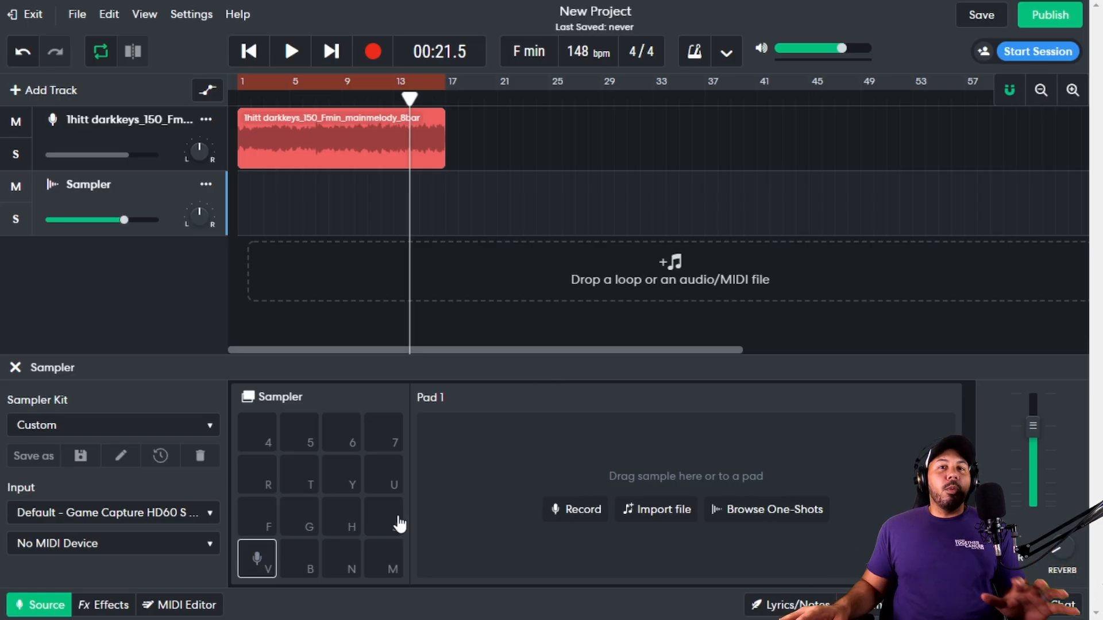
mouse_move(333, 539)
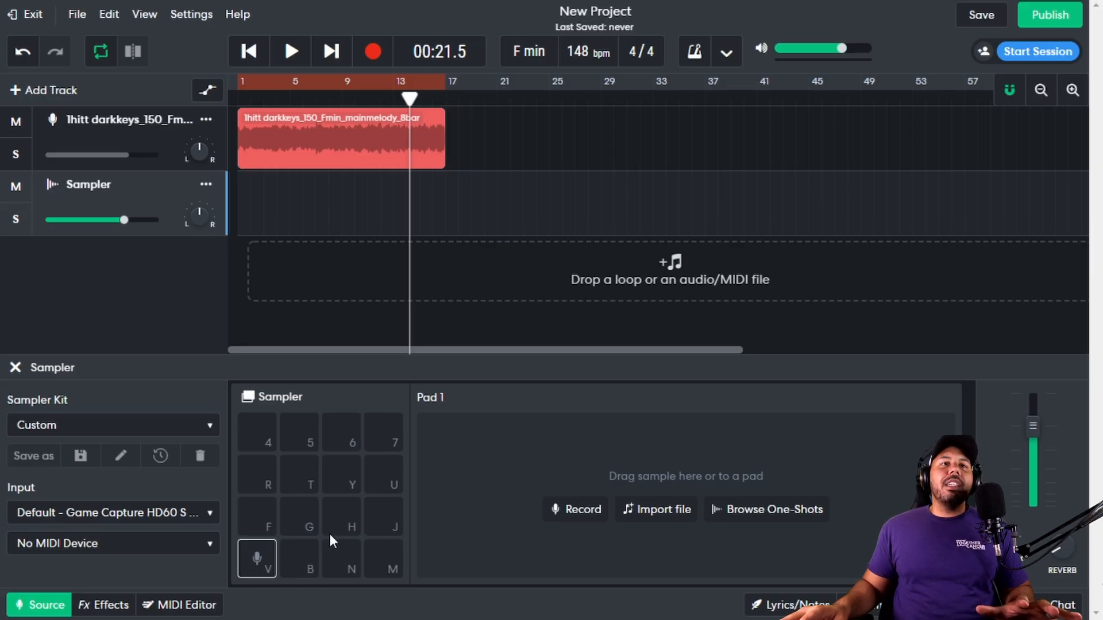
mouse_move(353, 493)
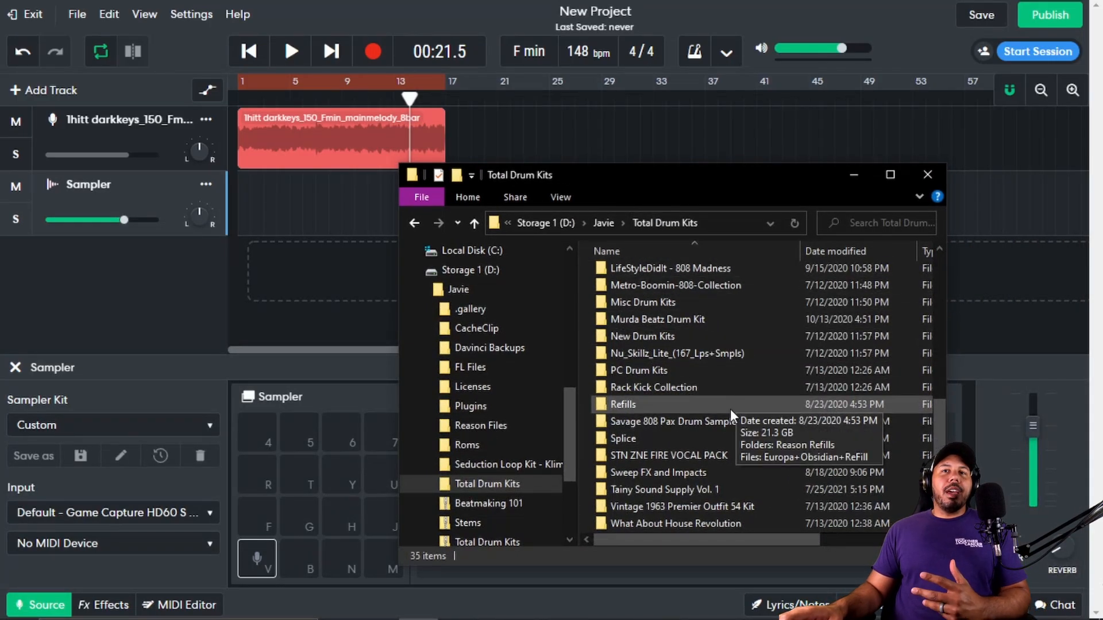
- Scroll through the kit folders inside Total Drum Kits in File Explorer
scroll("up", 3)
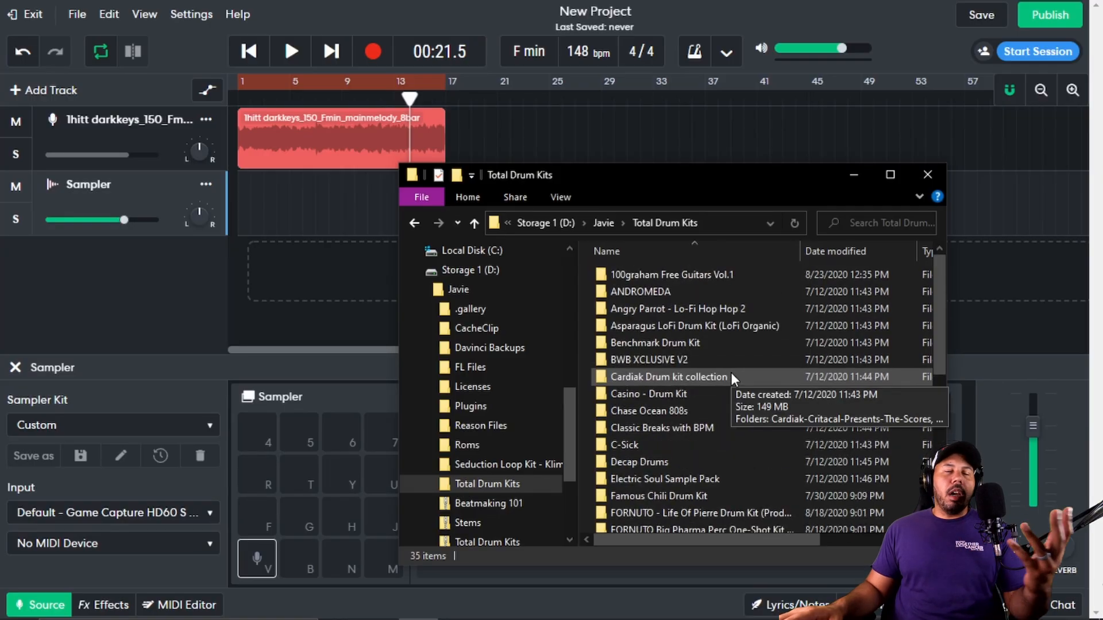
scroll("down", 3)
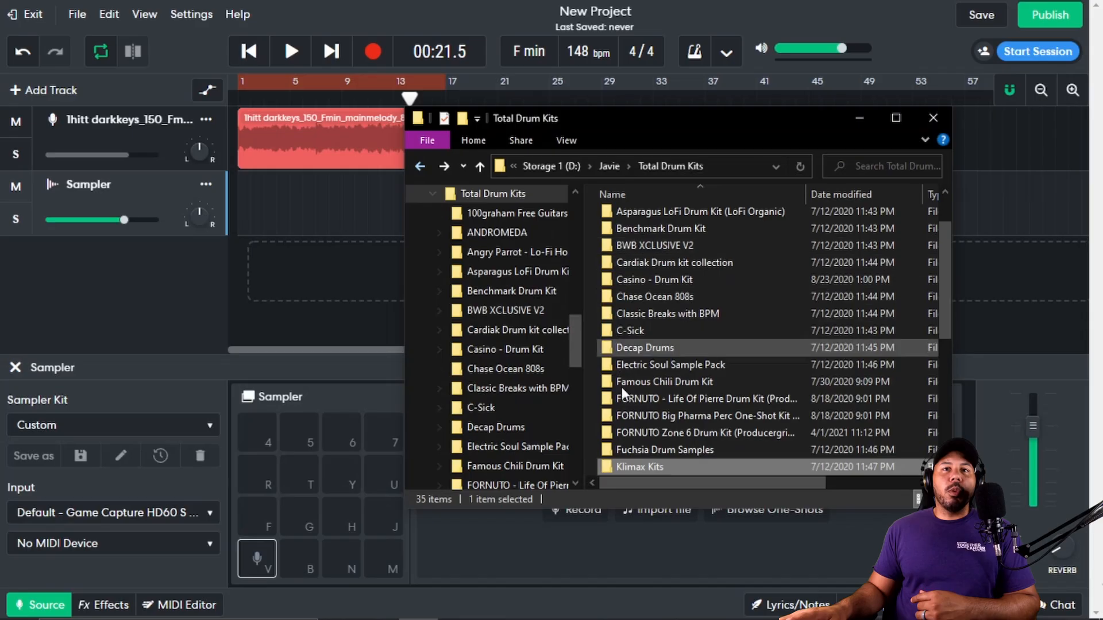
- Load Kick (Beef).wav from Klimax Kits > Trap Lord Kit > Kicks (Punchy) onto pad V
double_click(638, 466)
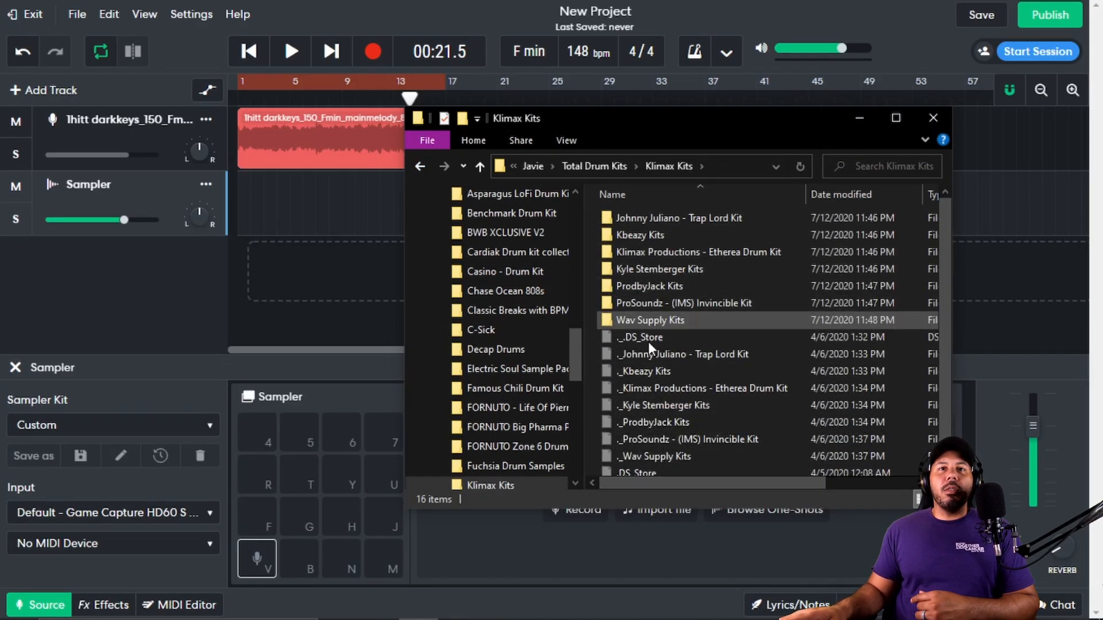
left_click(678, 217)
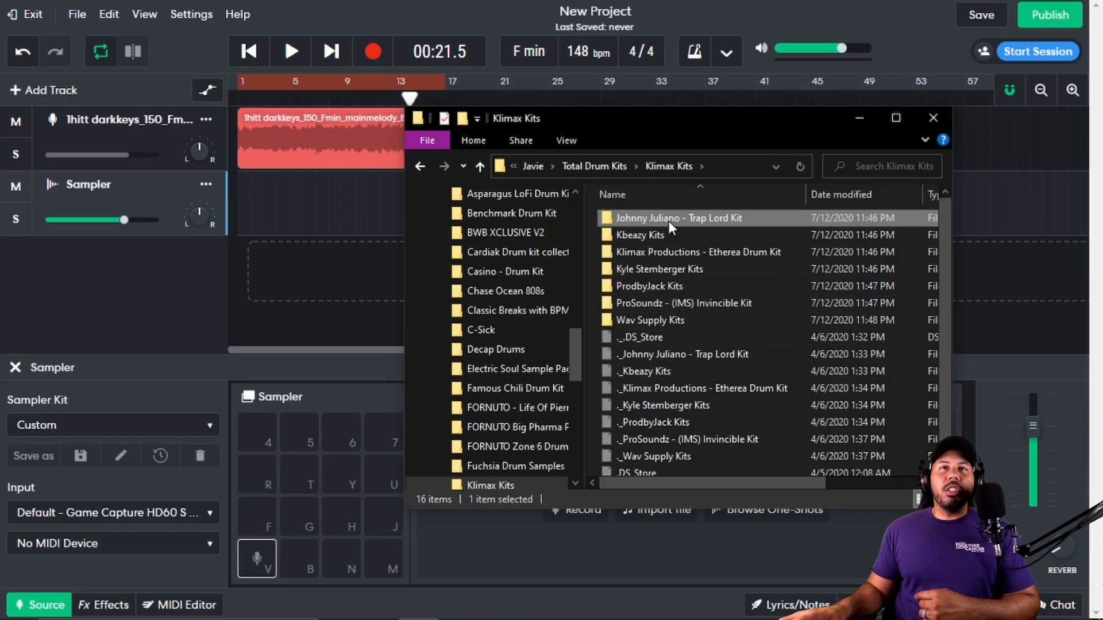
double_click(677, 217)
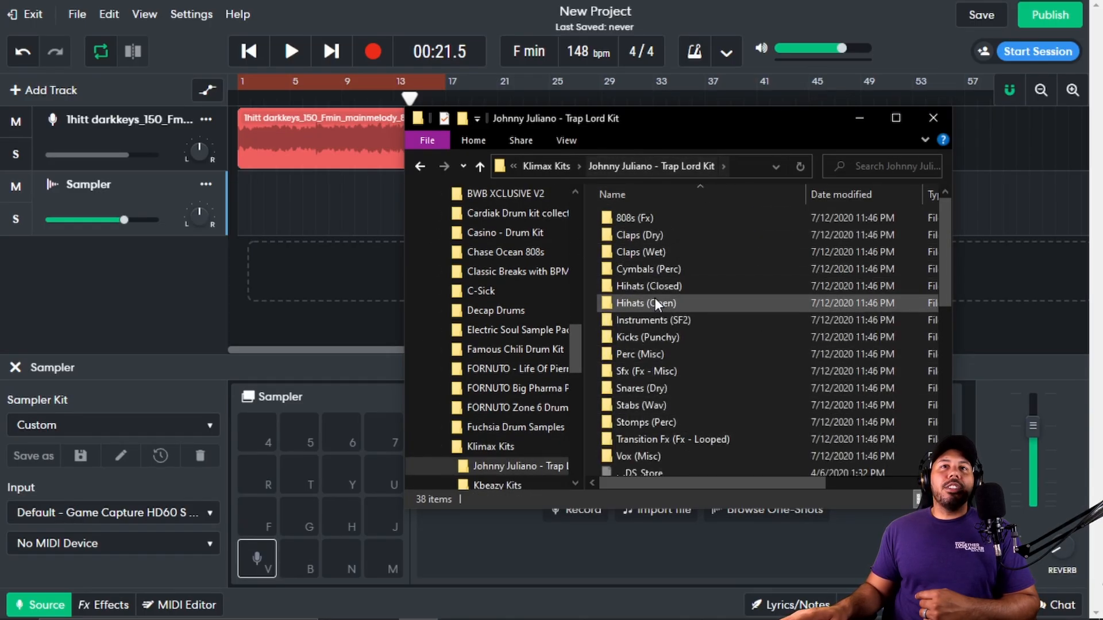
double_click(646, 337)
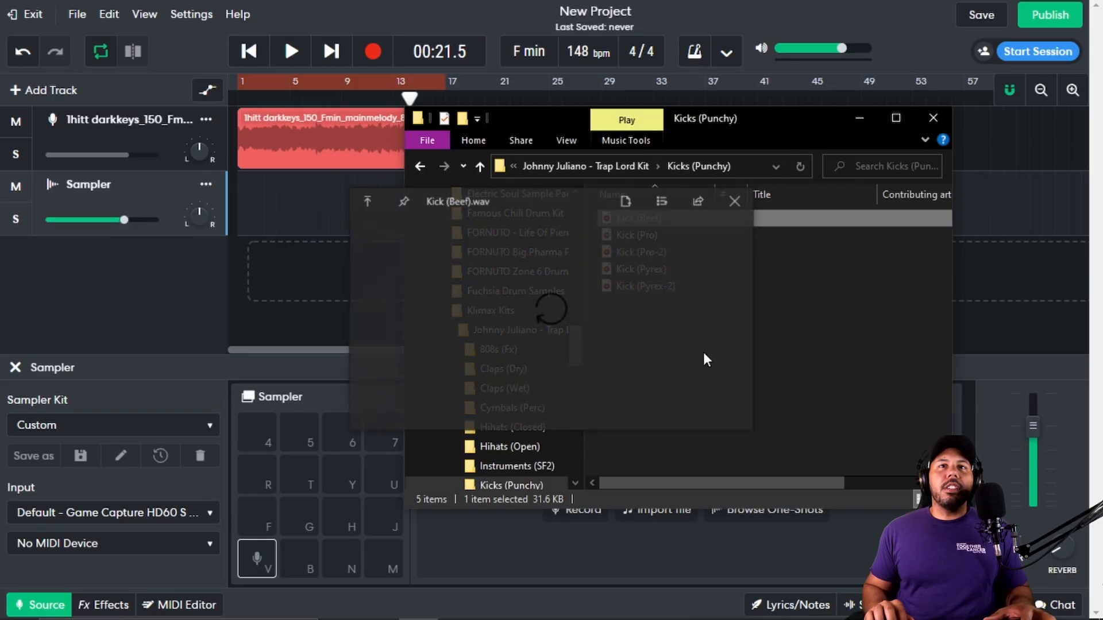
left_click(637, 235)
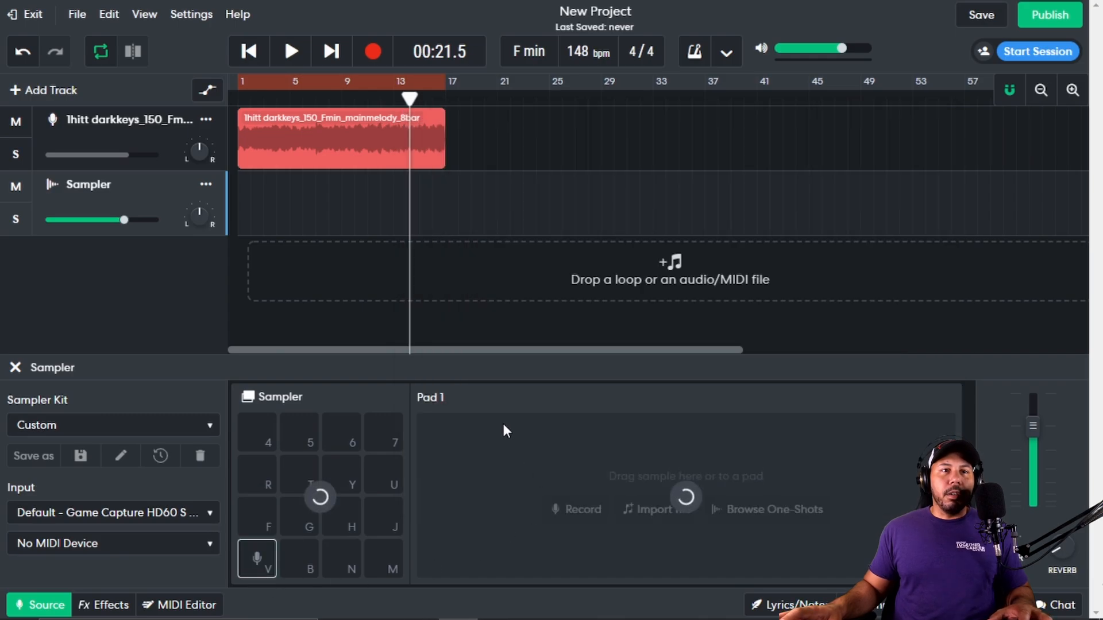
left_click(257, 557)
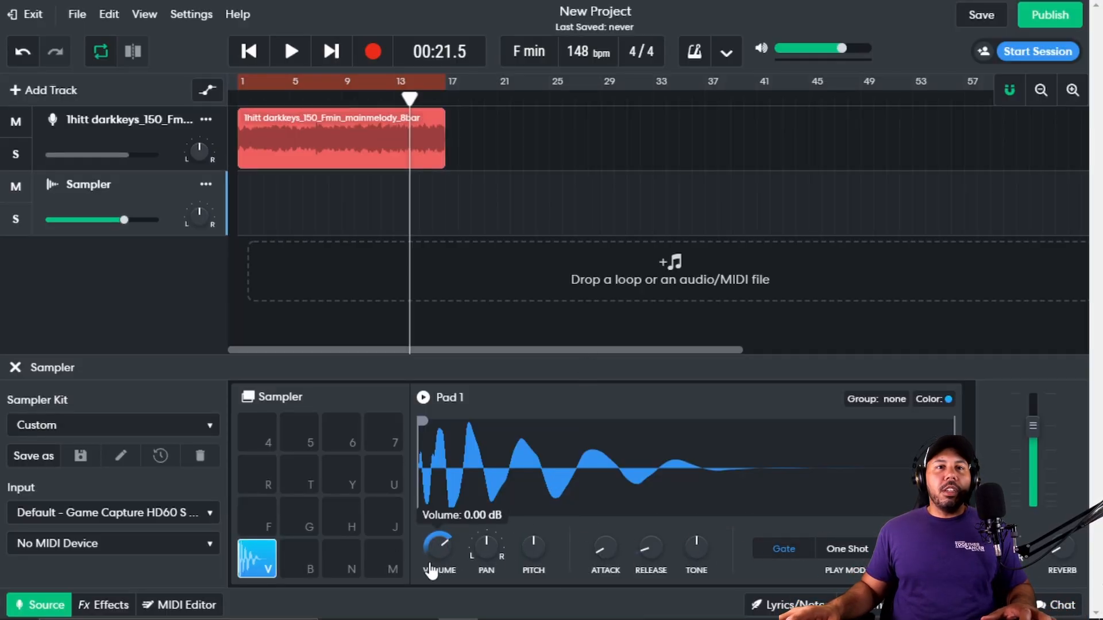
mouse_move(486, 545)
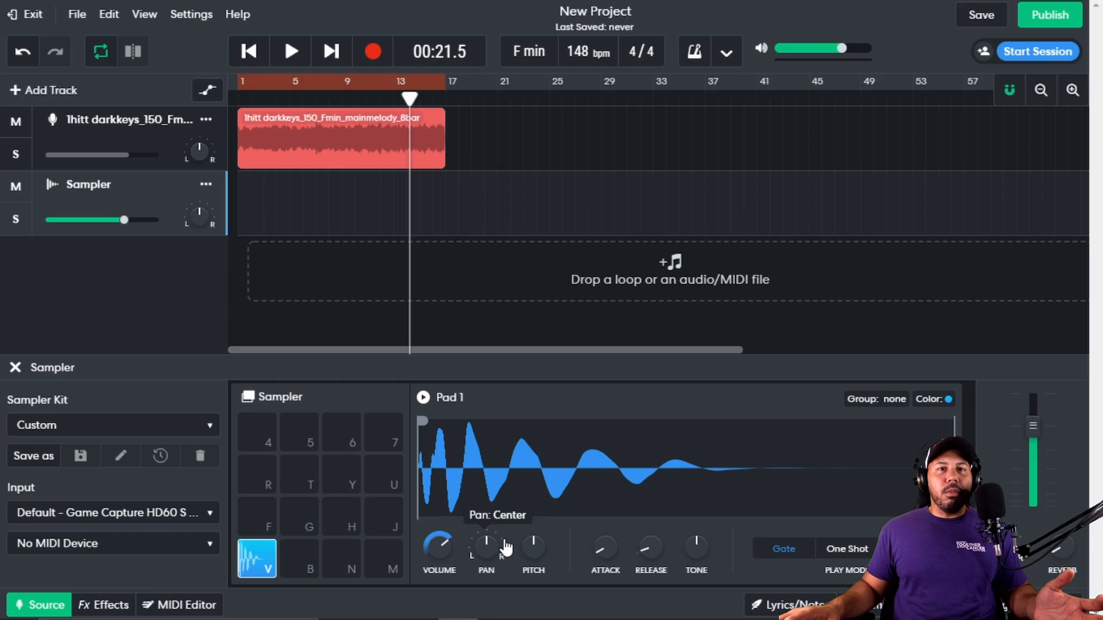
mouse_move(533, 538)
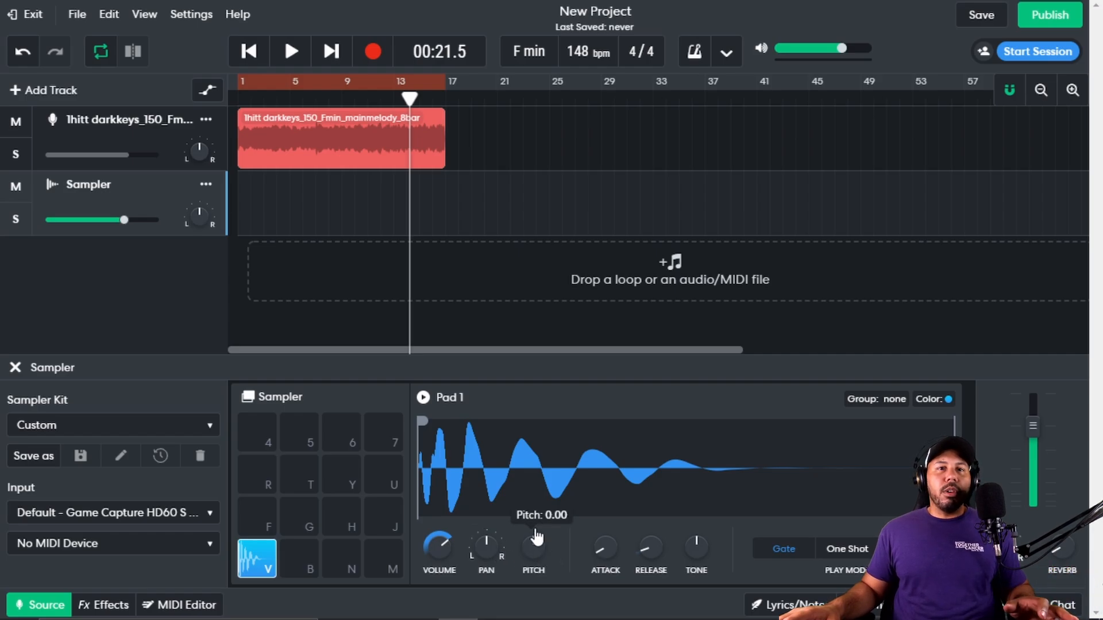
mouse_move(533, 556)
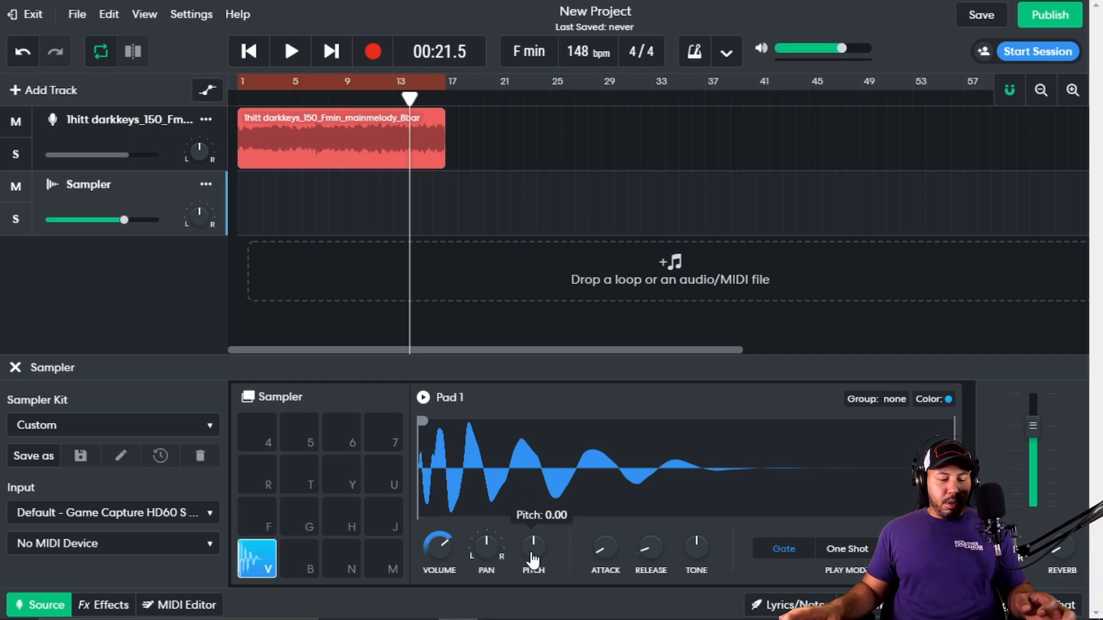
mouse_move(568, 563)
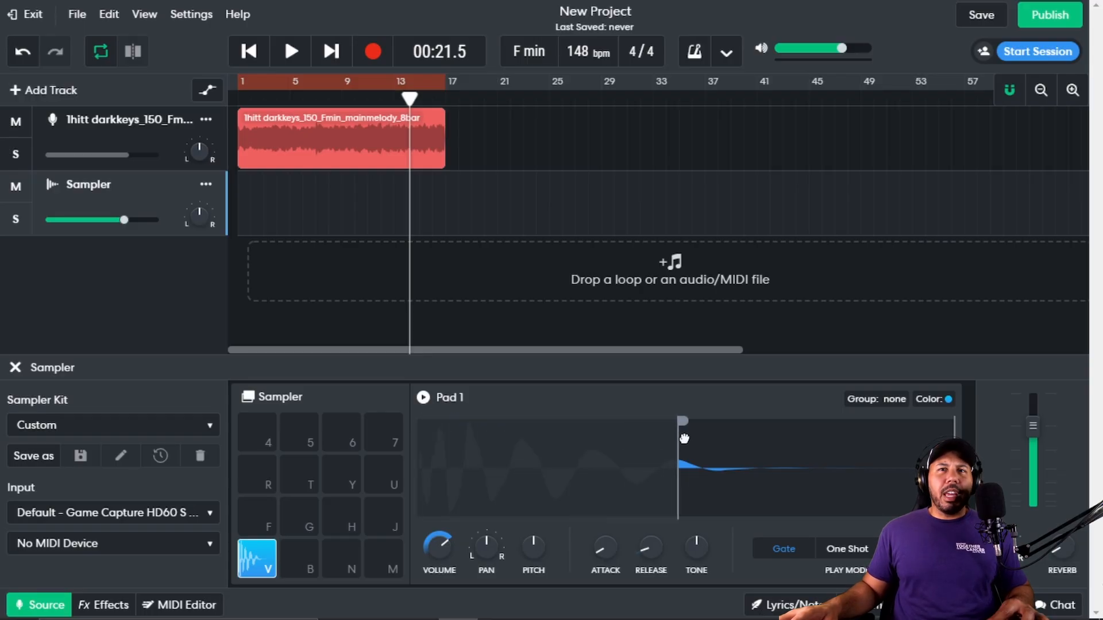
- Select the empty Pad 12 (U) in the Sampler
left_click(383, 474)
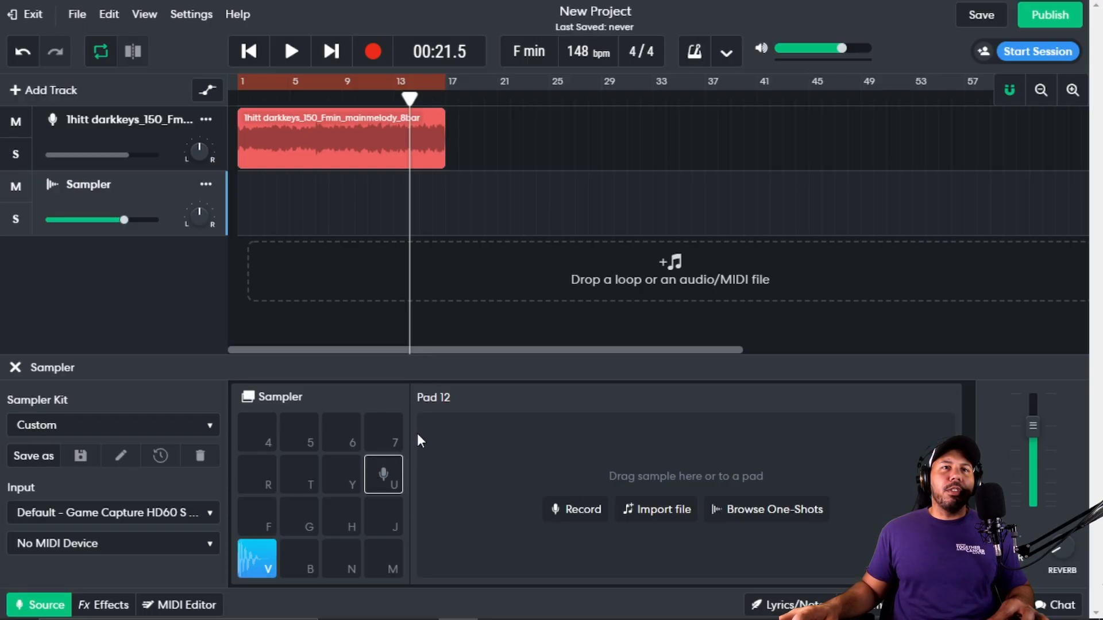
- Open Pad 5 and trim its sample's end to about a third of the waveform
left_click(256, 557)
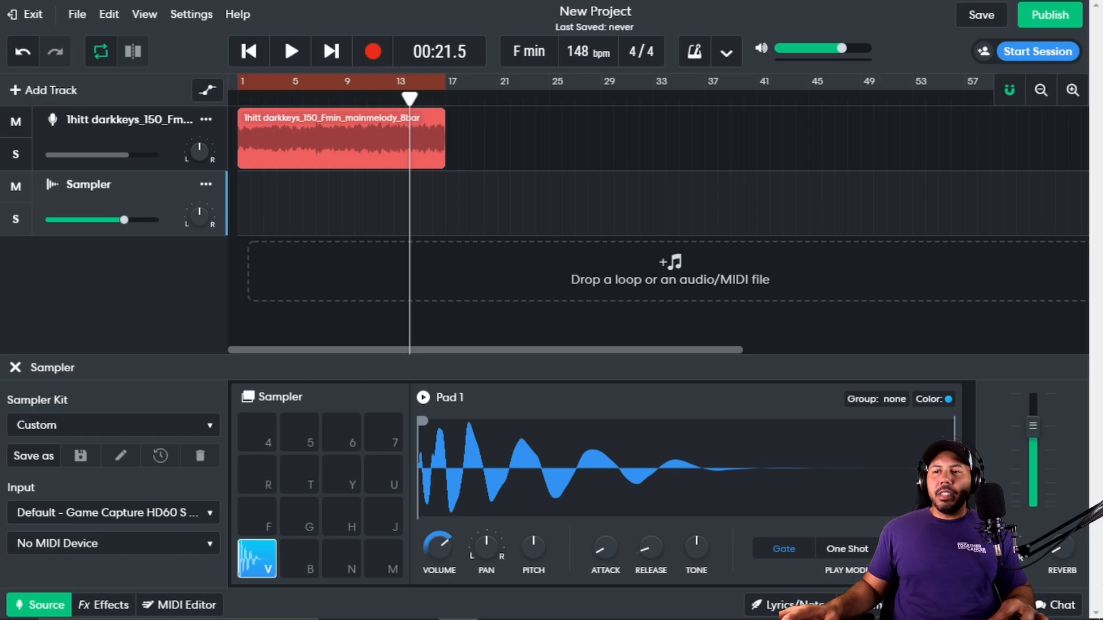
left_click(267, 516)
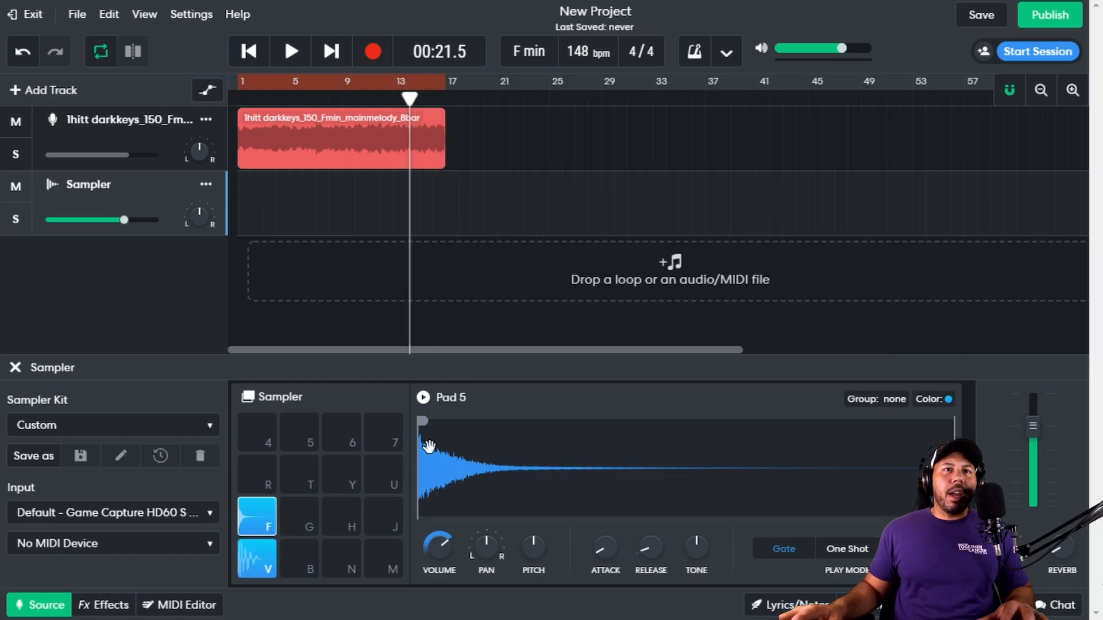
left_click(423, 397)
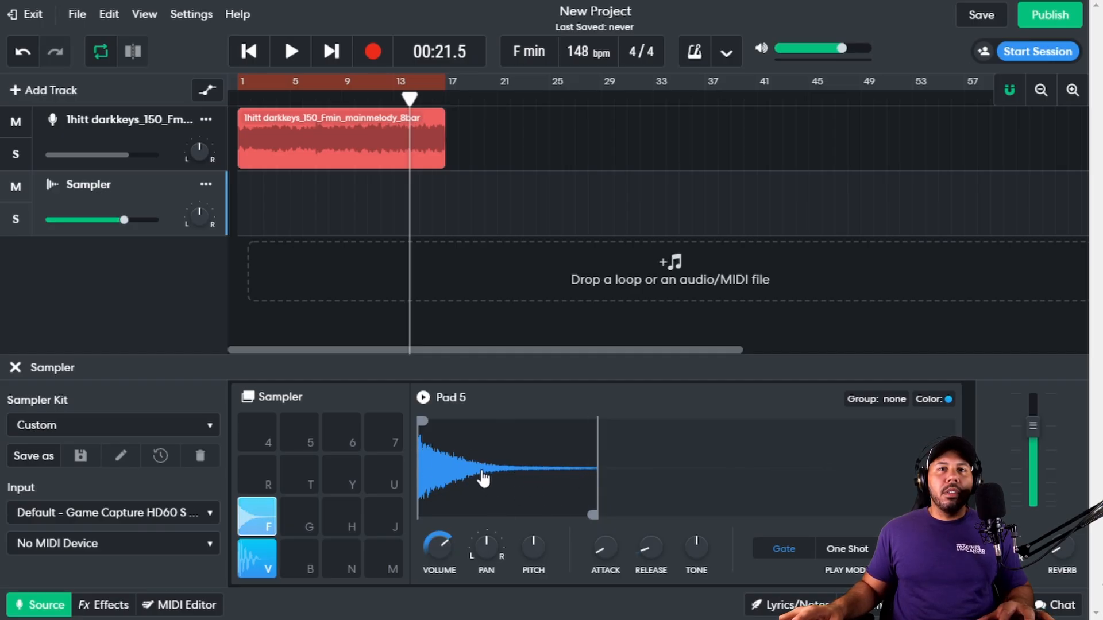
- Reopen Pad 1's kick settings to set a 0 ms attack
left_click(267, 517)
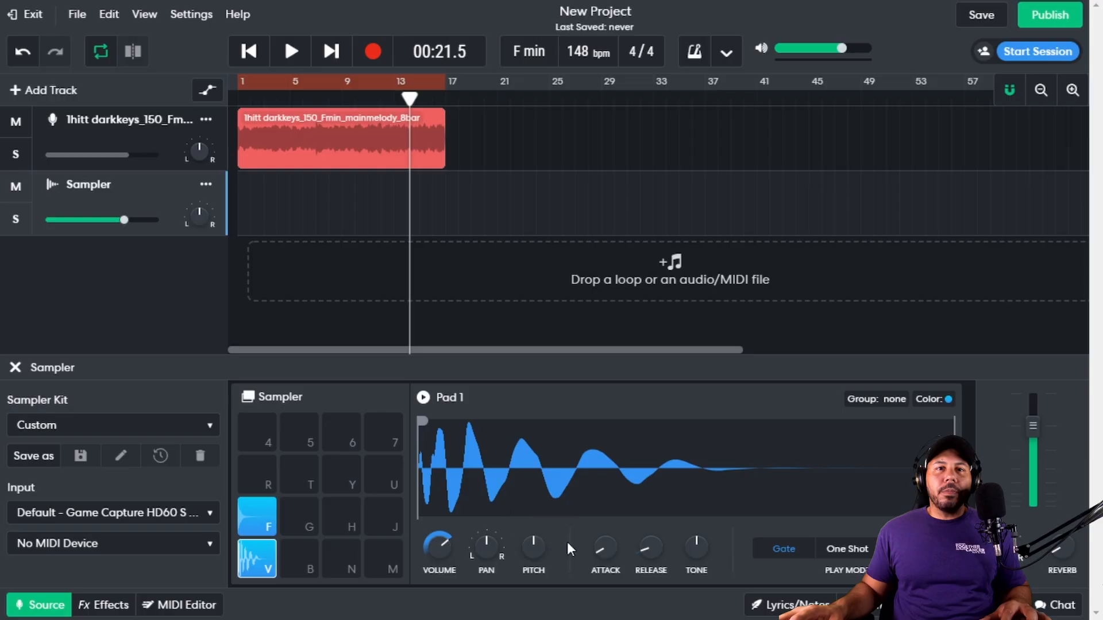
mouse_move(605, 548)
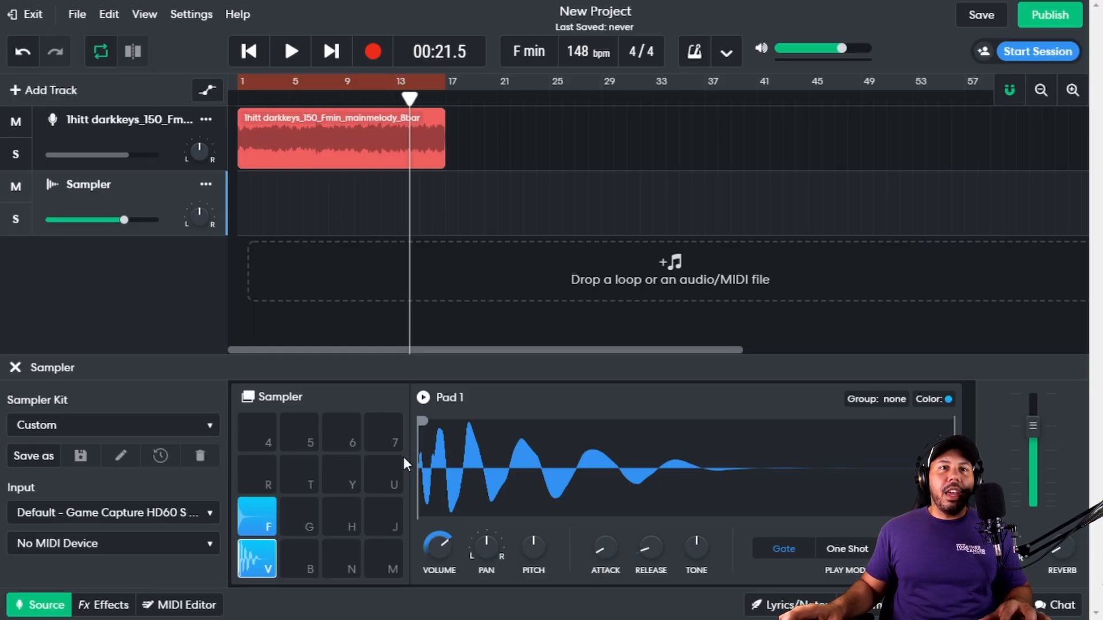
mouse_move(435, 493)
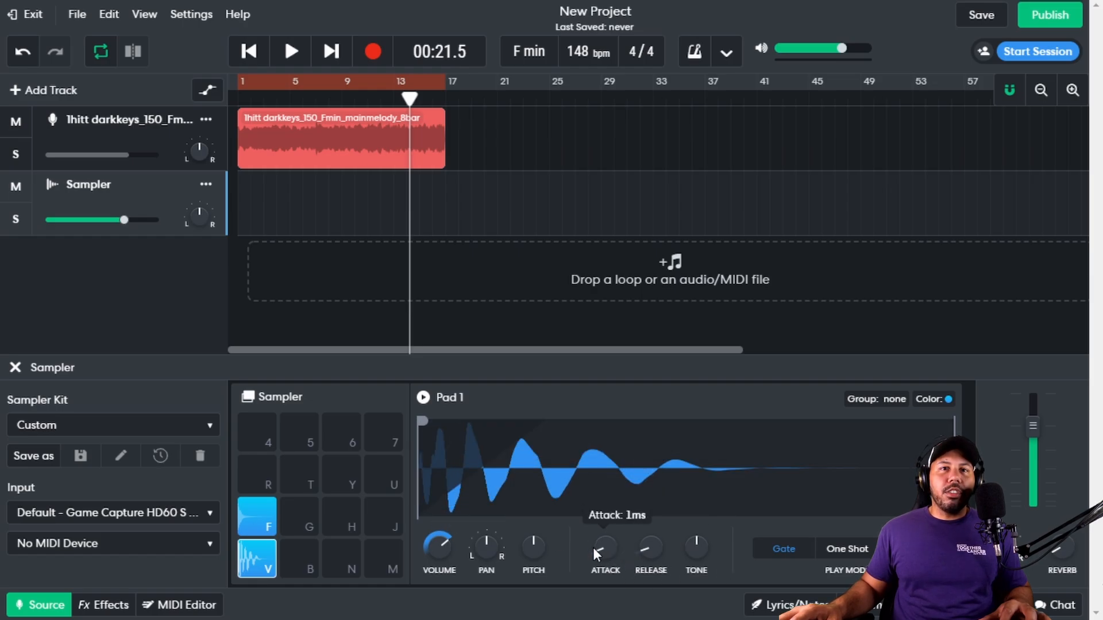
mouse_move(457, 452)
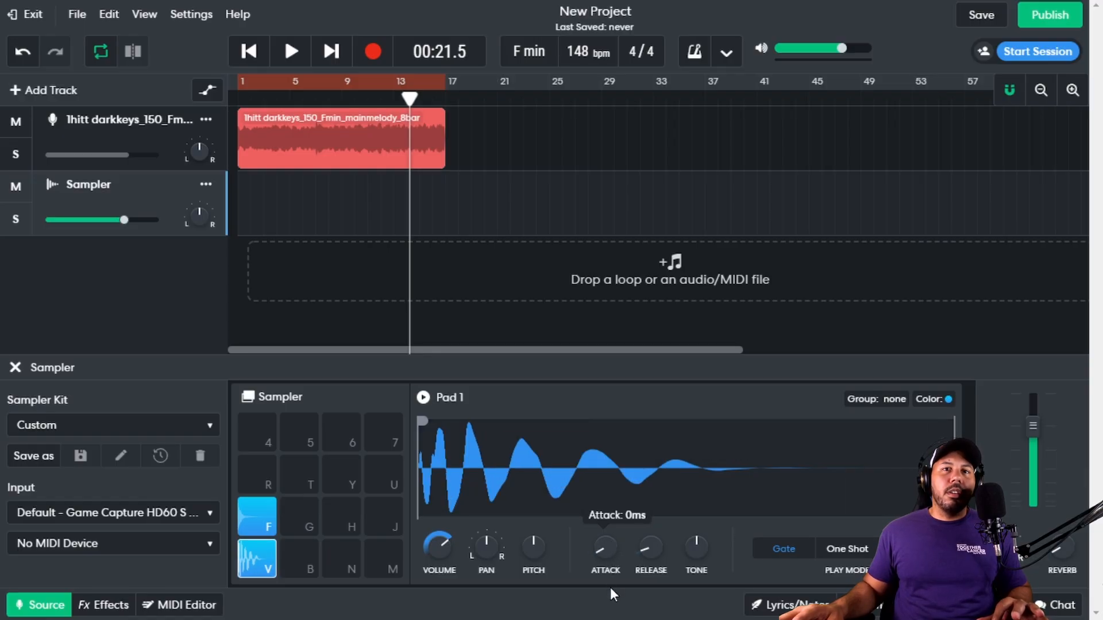
mouse_move(649, 548)
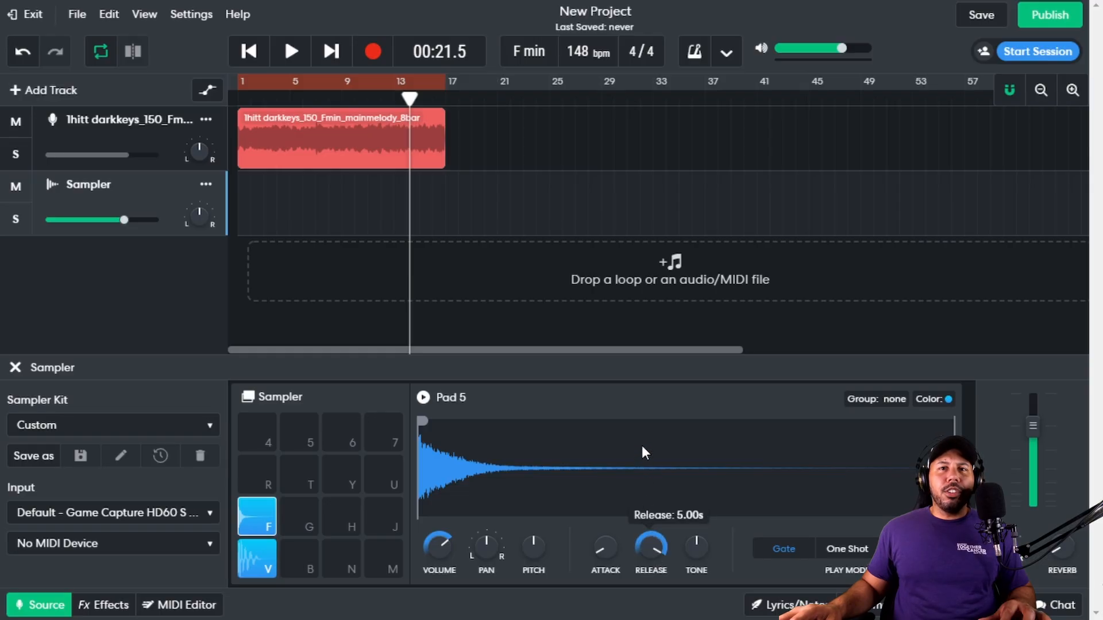
mouse_move(770, 459)
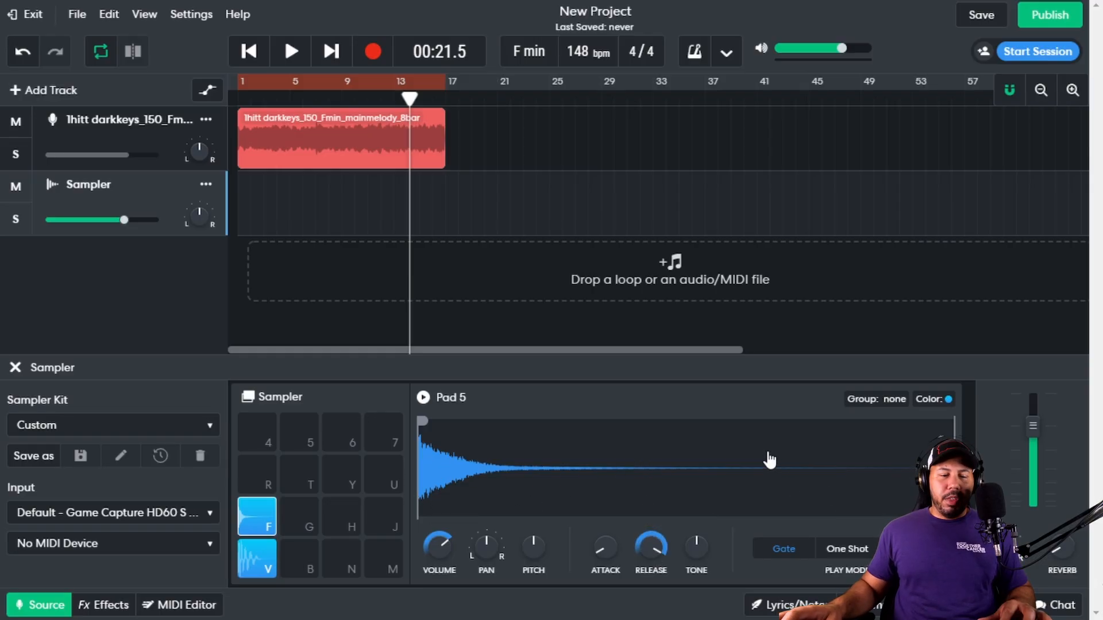
- Adjust Pad 5's waveform so the drum sample plays at full length
left_click(423, 398)
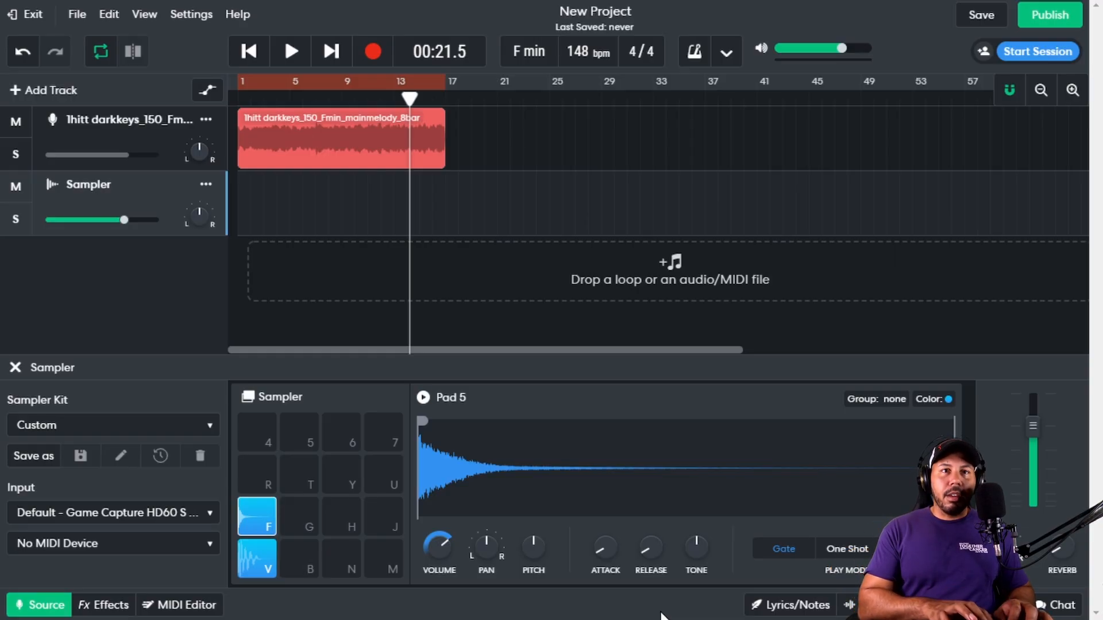
mouse_move(695, 548)
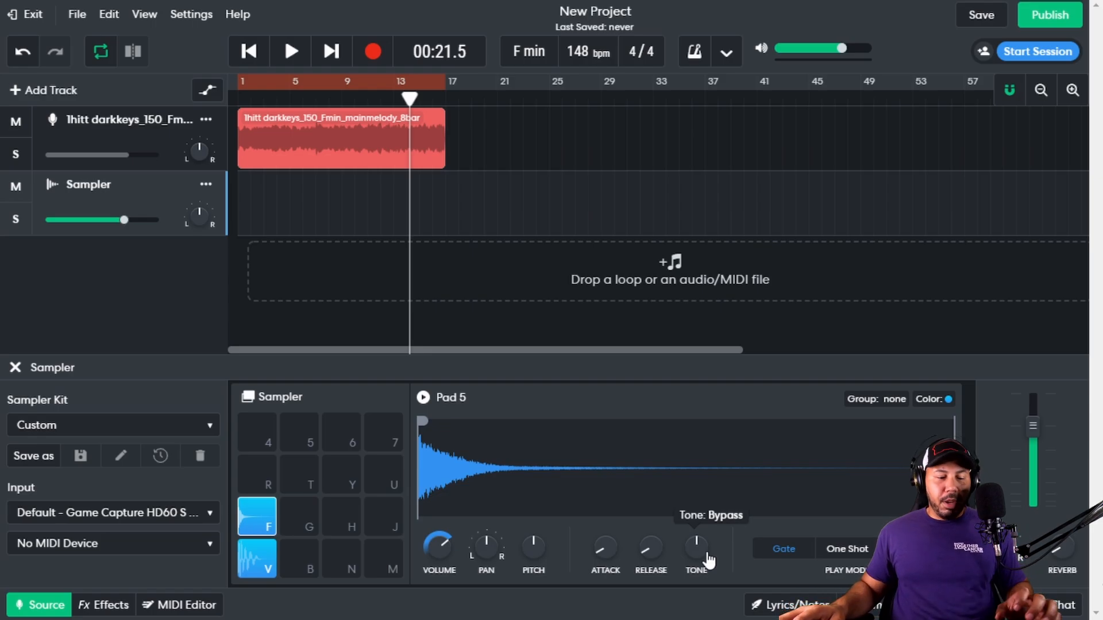
mouse_move(632, 609)
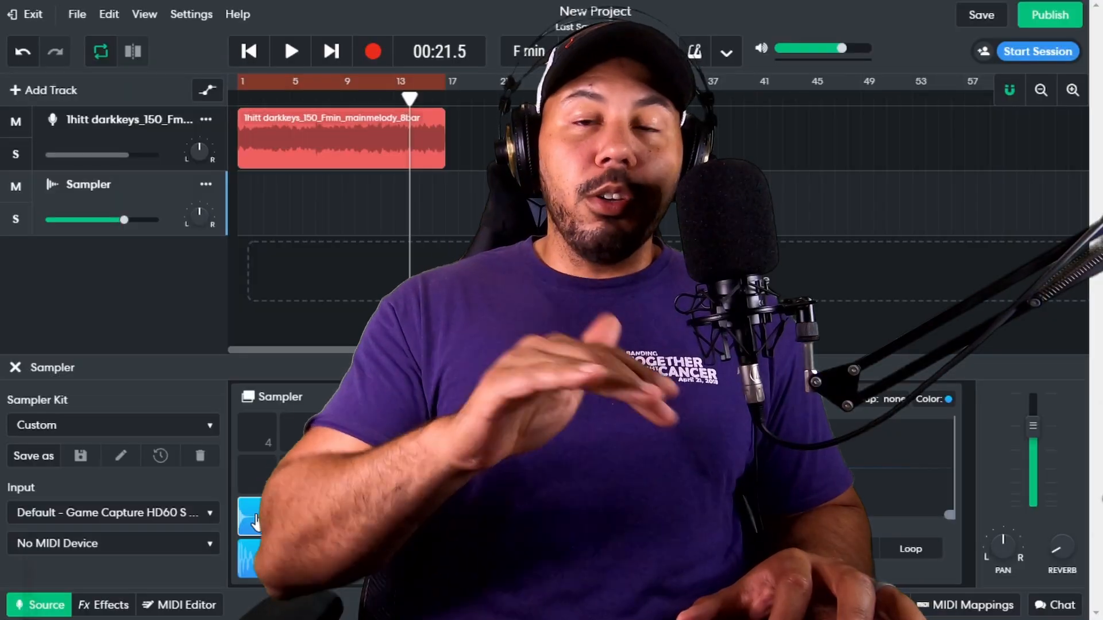
- Reopen Pad 1's kick waveform and settings from pad V
left_click(257, 517)
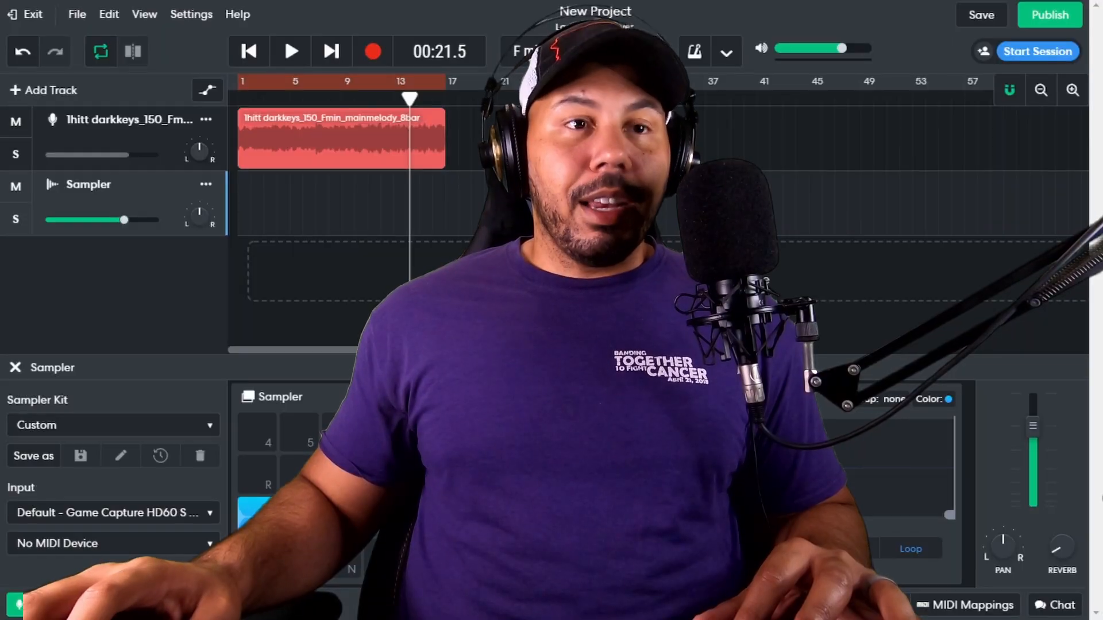
left_click(257, 558)
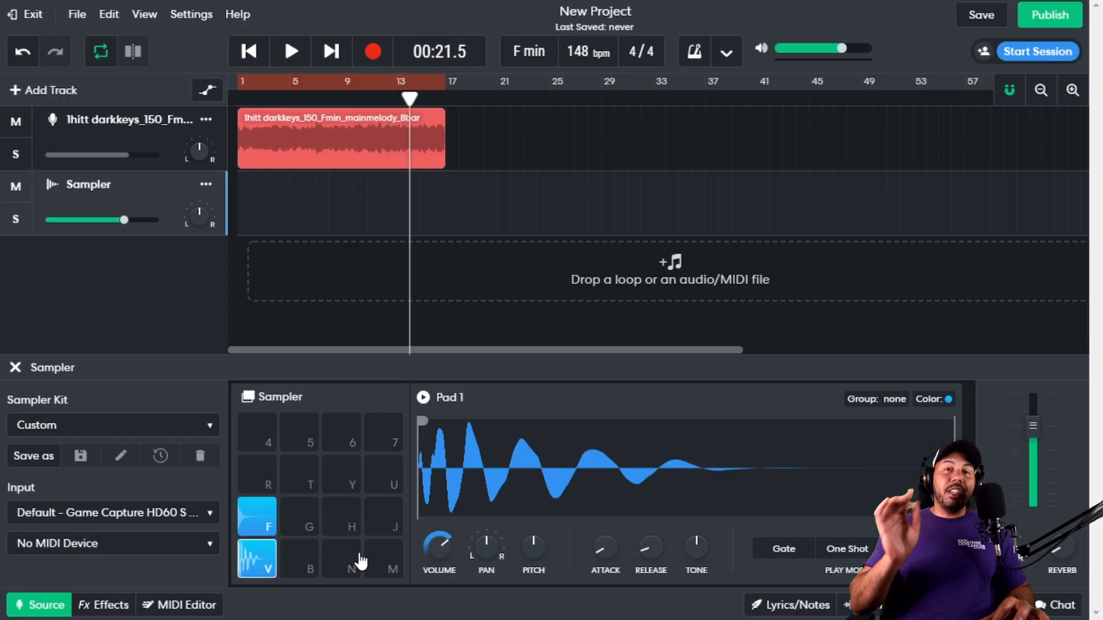
left_click(422, 397)
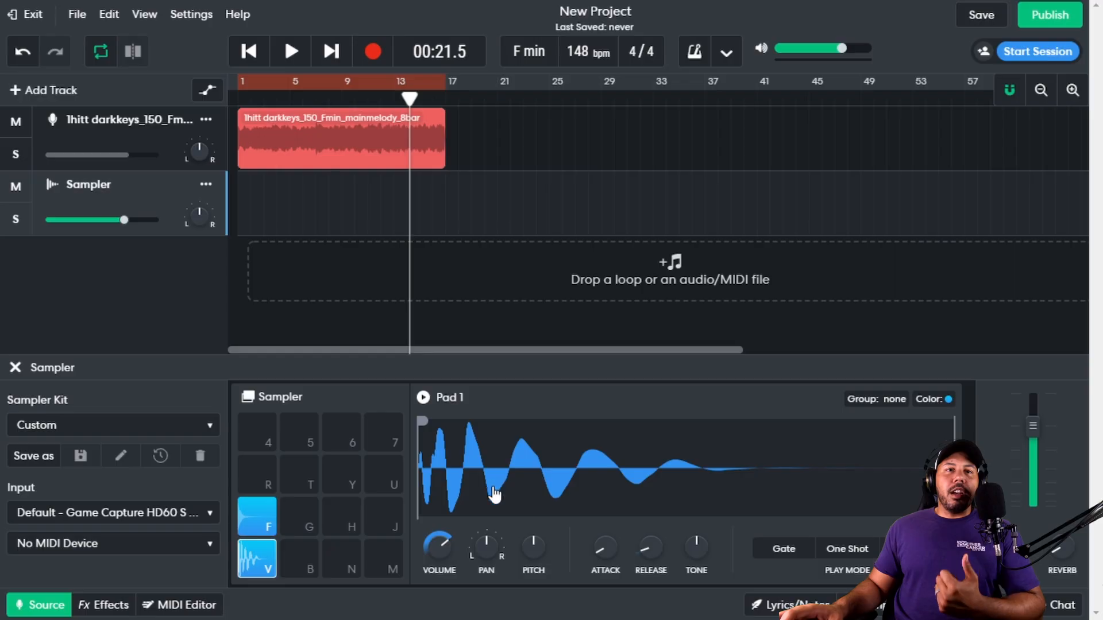
mouse_move(885, 407)
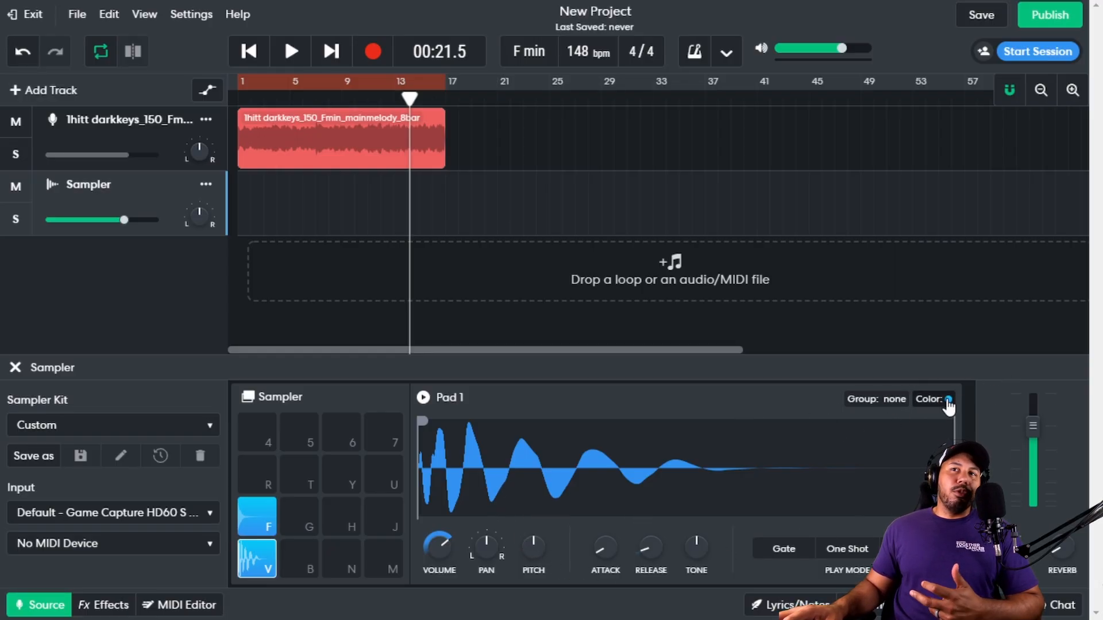
left_click(949, 398)
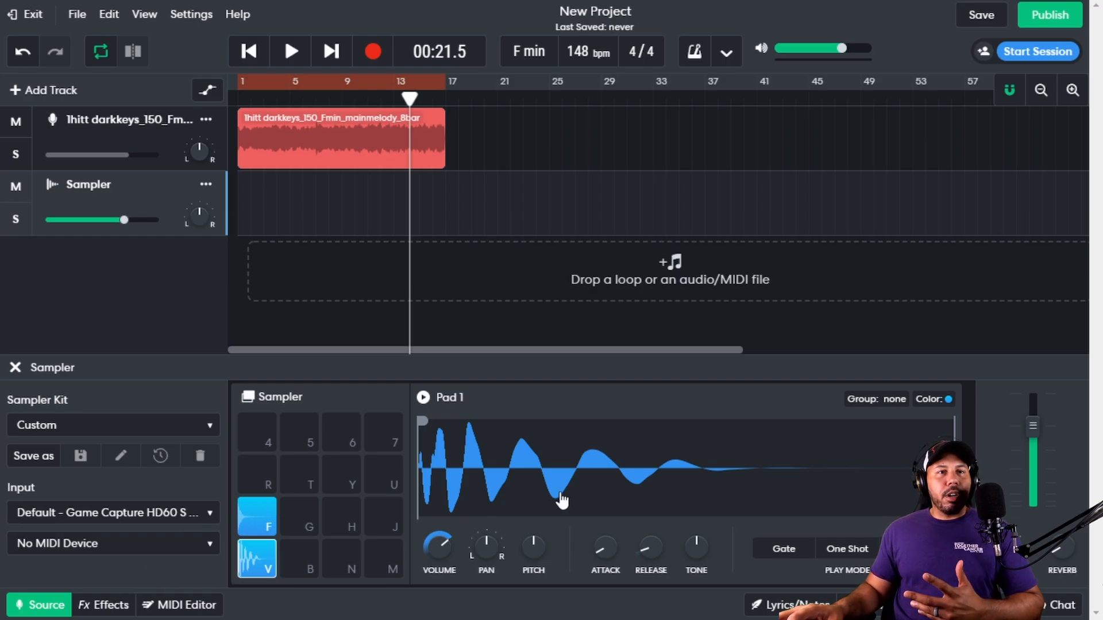
mouse_move(544, 482)
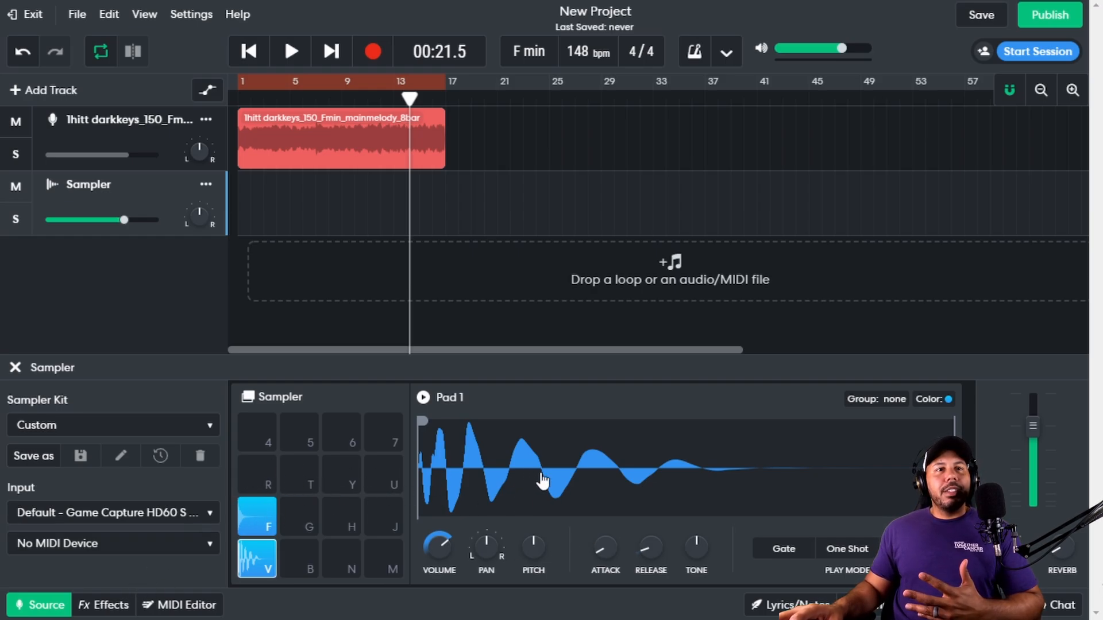
mouse_move(401, 506)
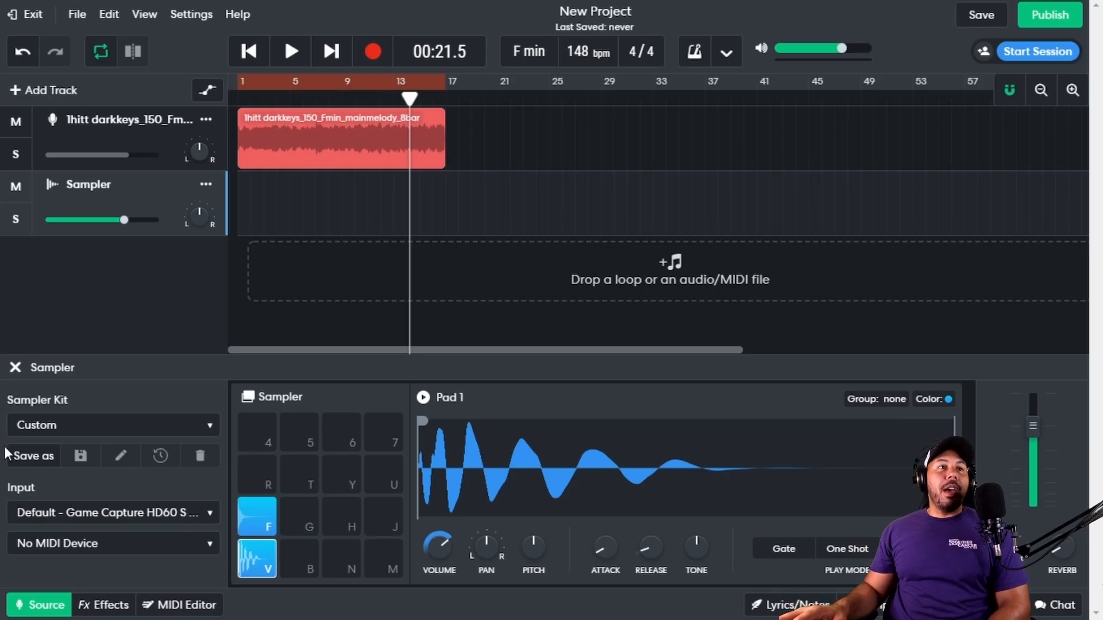
mouse_move(28, 456)
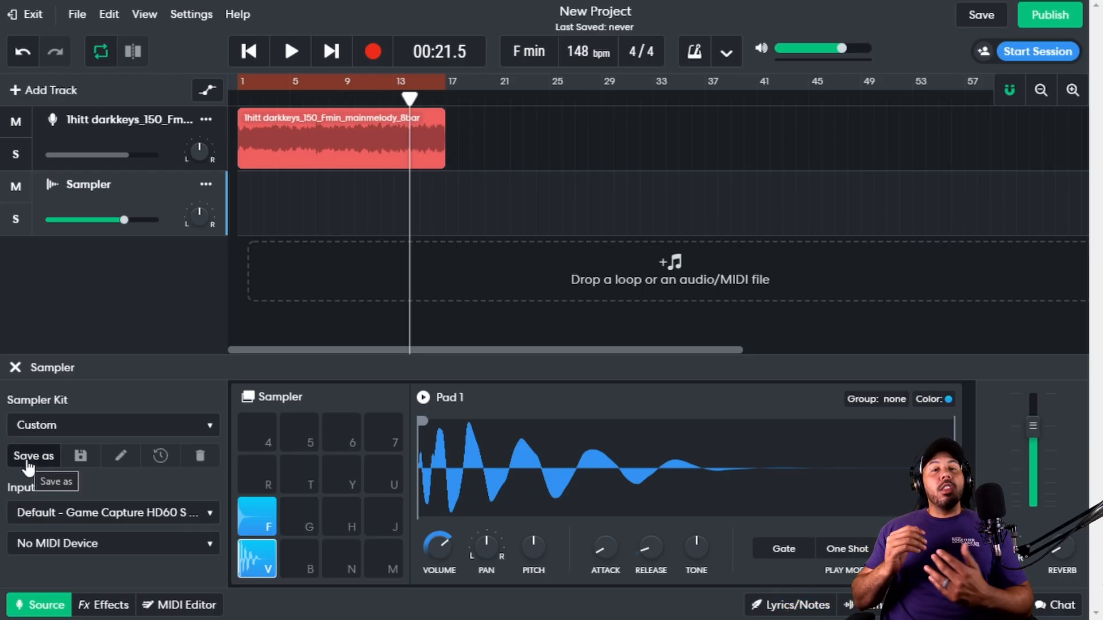